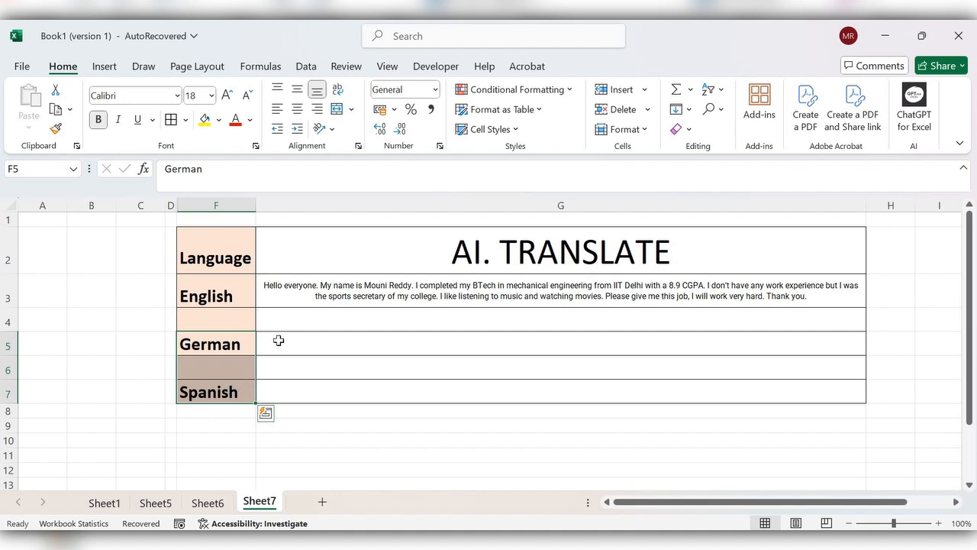
Enter =AI.TRANSLATE(G3, F5) in G5 to translate the English paragraph into German.
text(=)
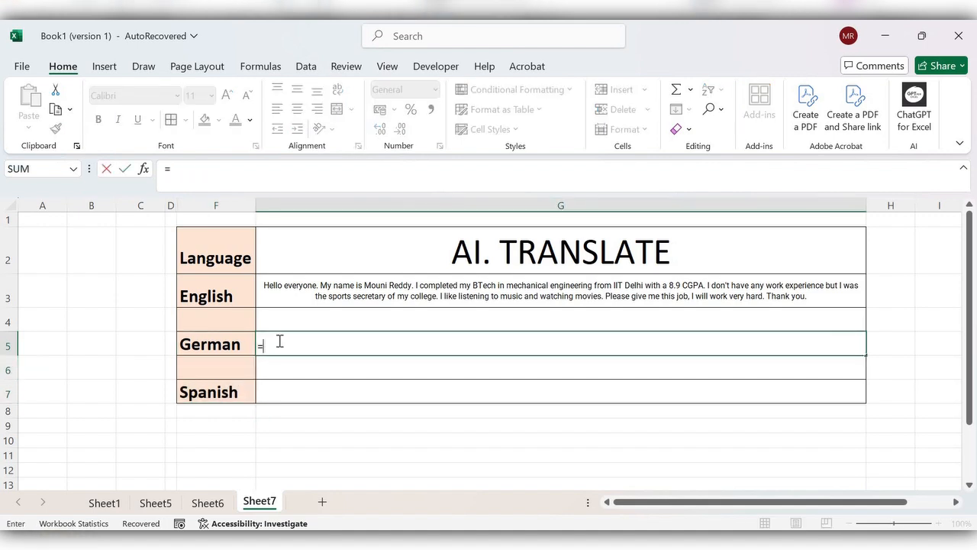
text(Ai)
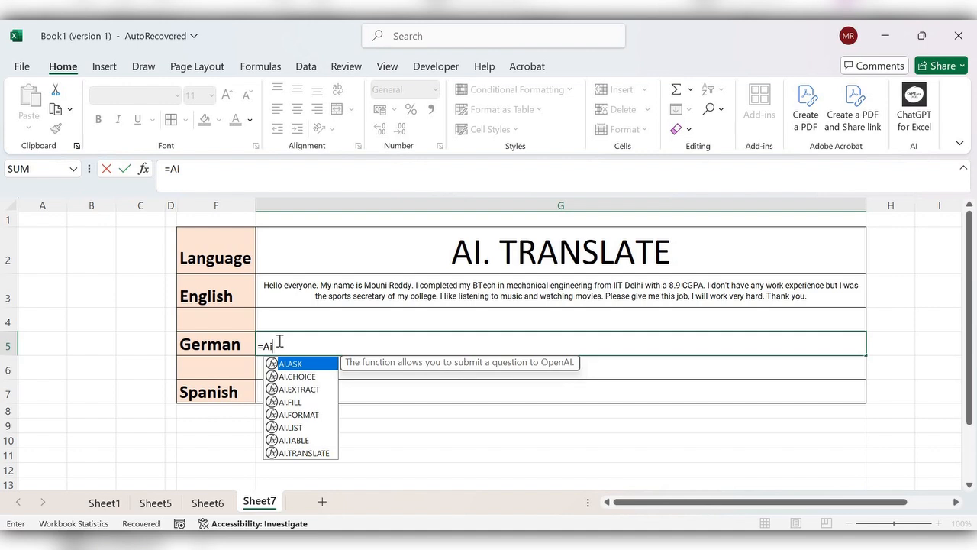
text(tr)
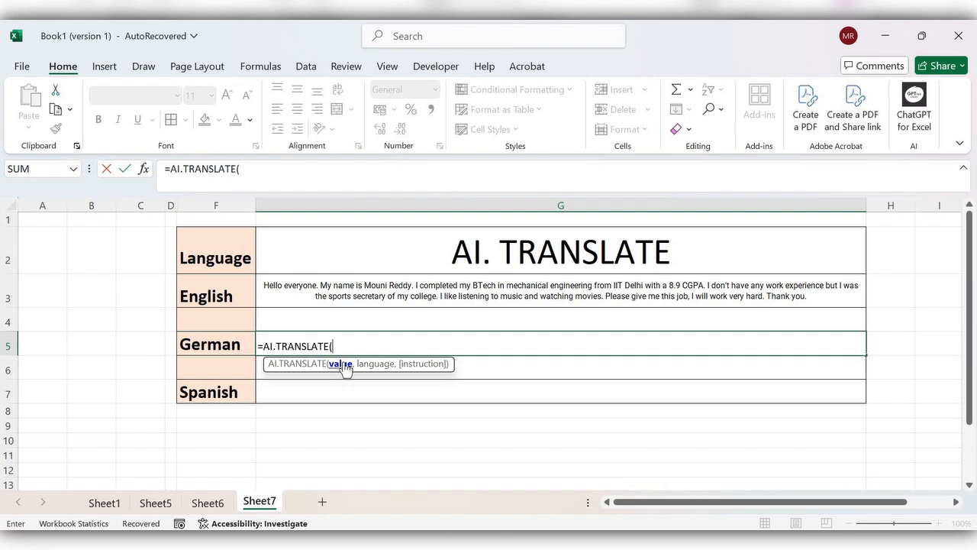
click(560, 290)
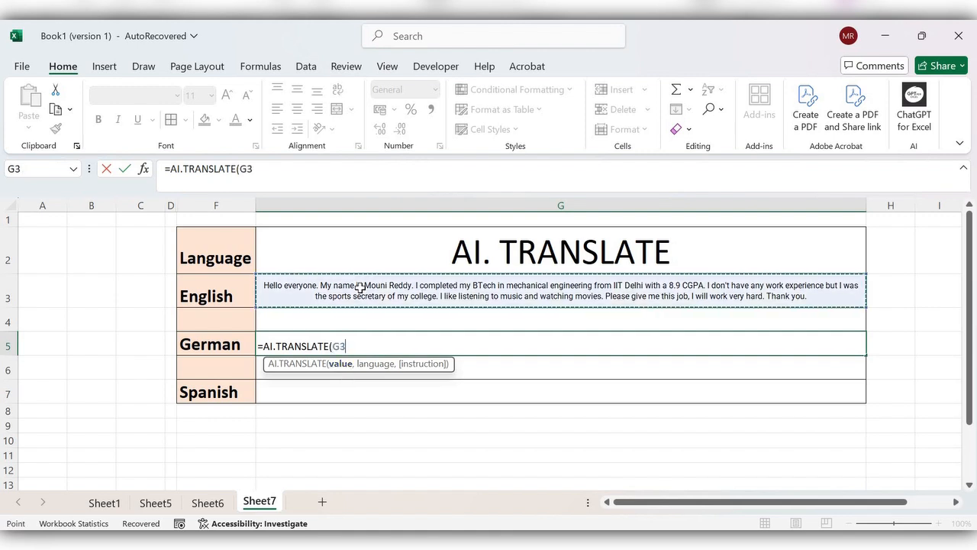
text(,)
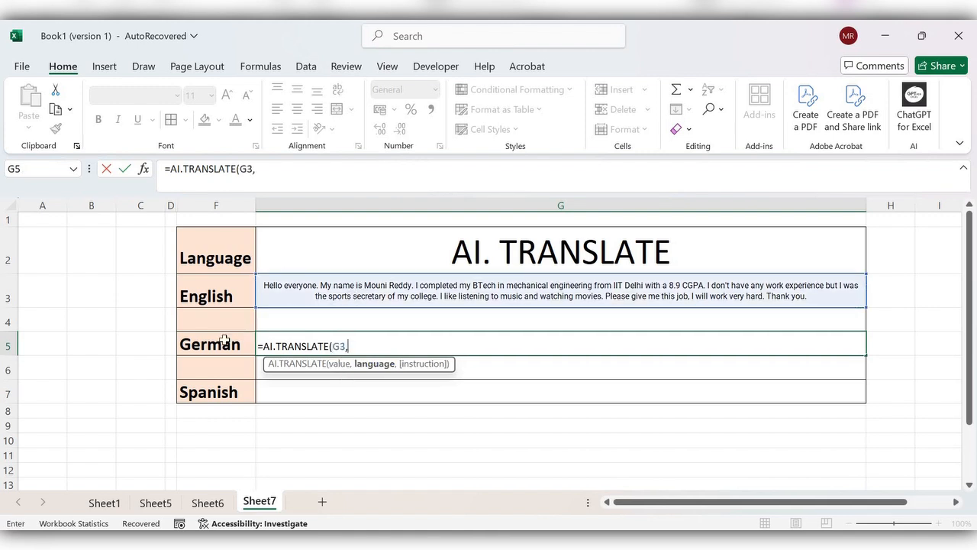
click(215, 344)
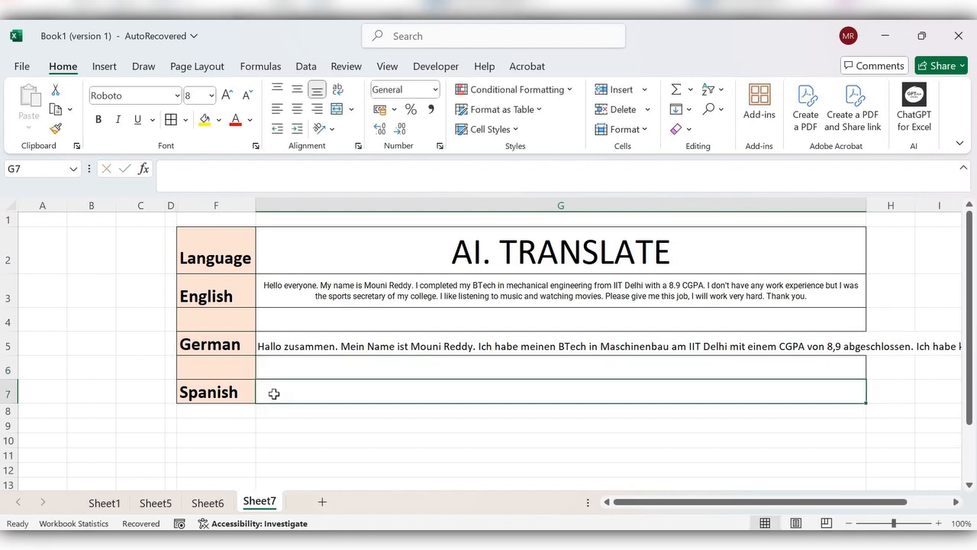
Enter =AI.TRANSLATE(G3, F7) in G7 to translate the English paragraph into Spanish.
text(=a)
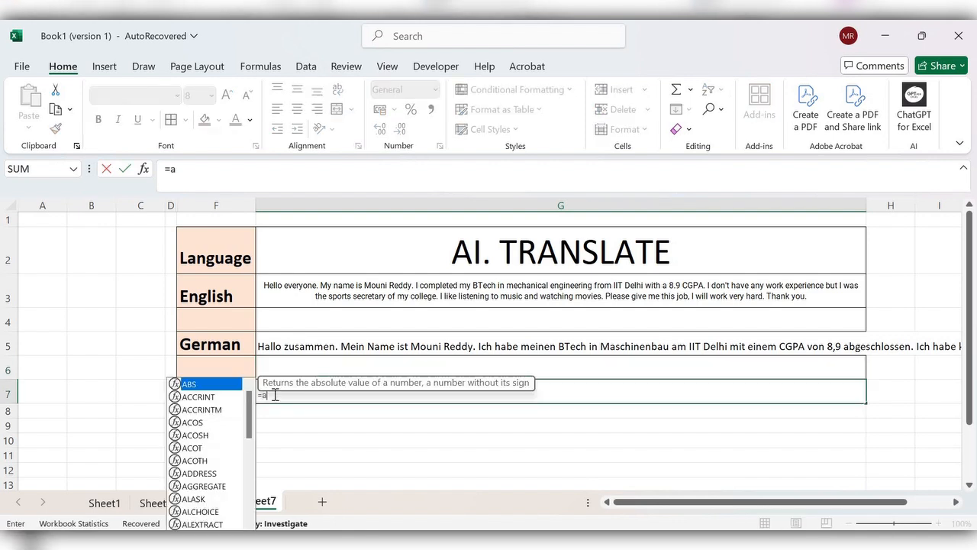
text(i.Tra)
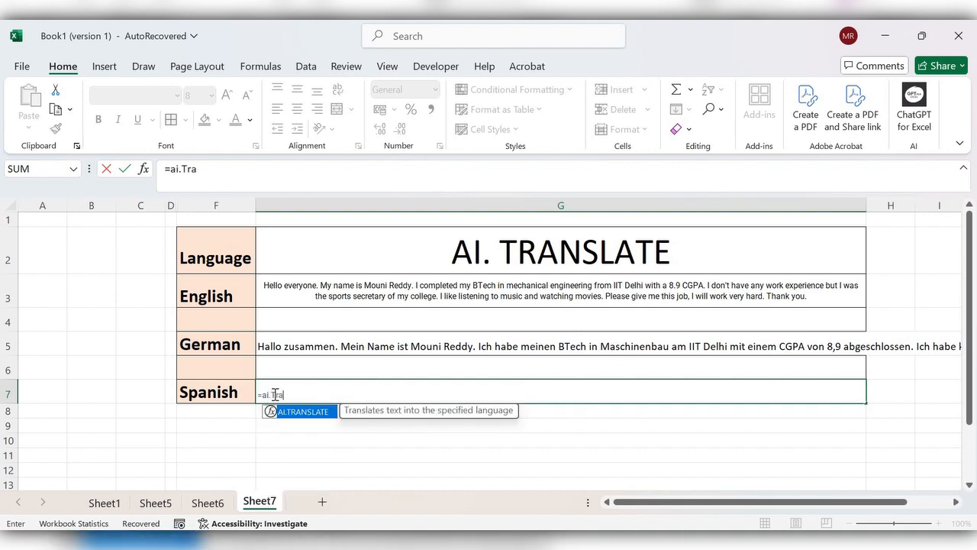
key(Tab)
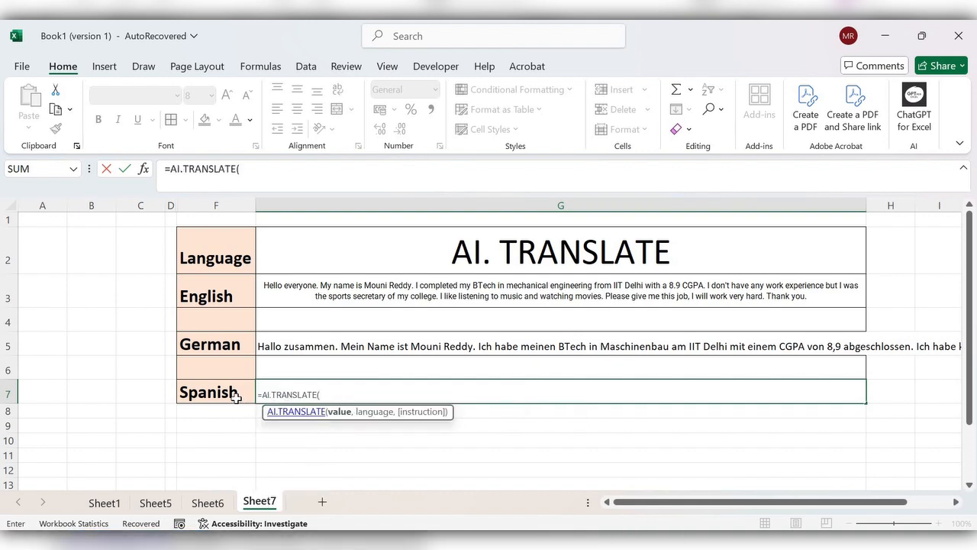
click(560, 290)
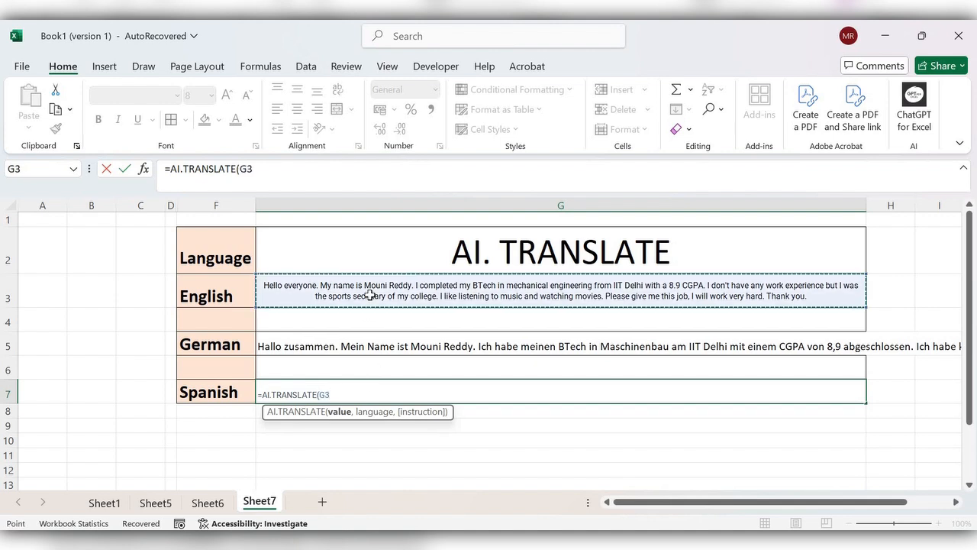
click(217, 391)
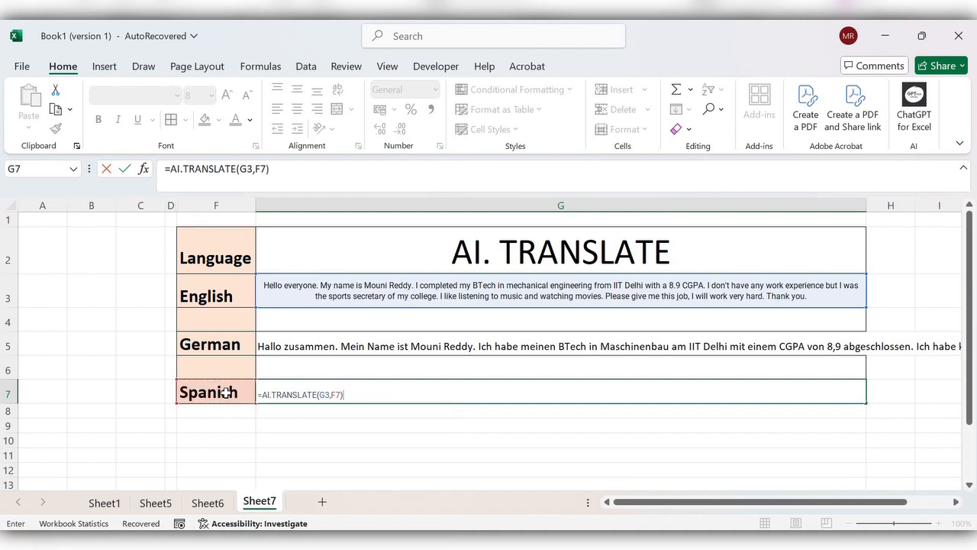
key(enter)
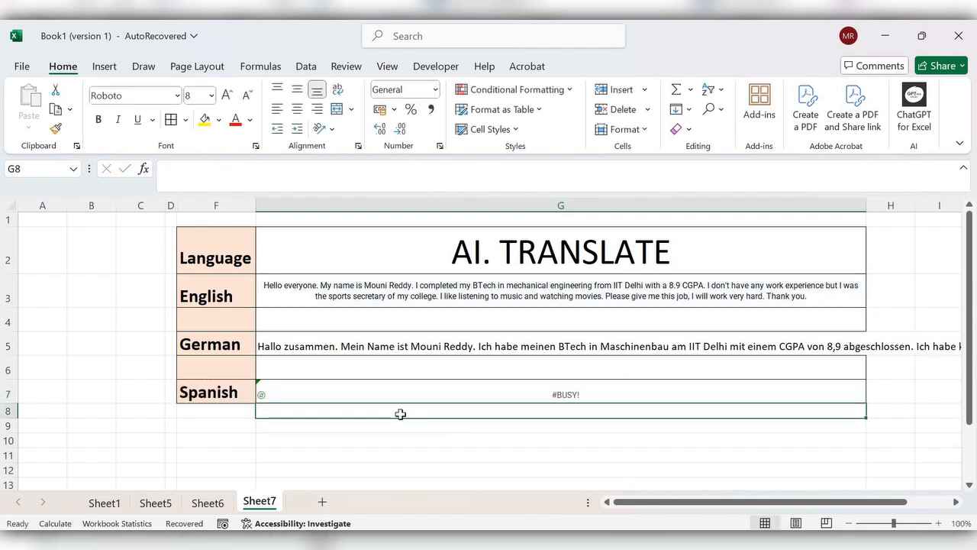